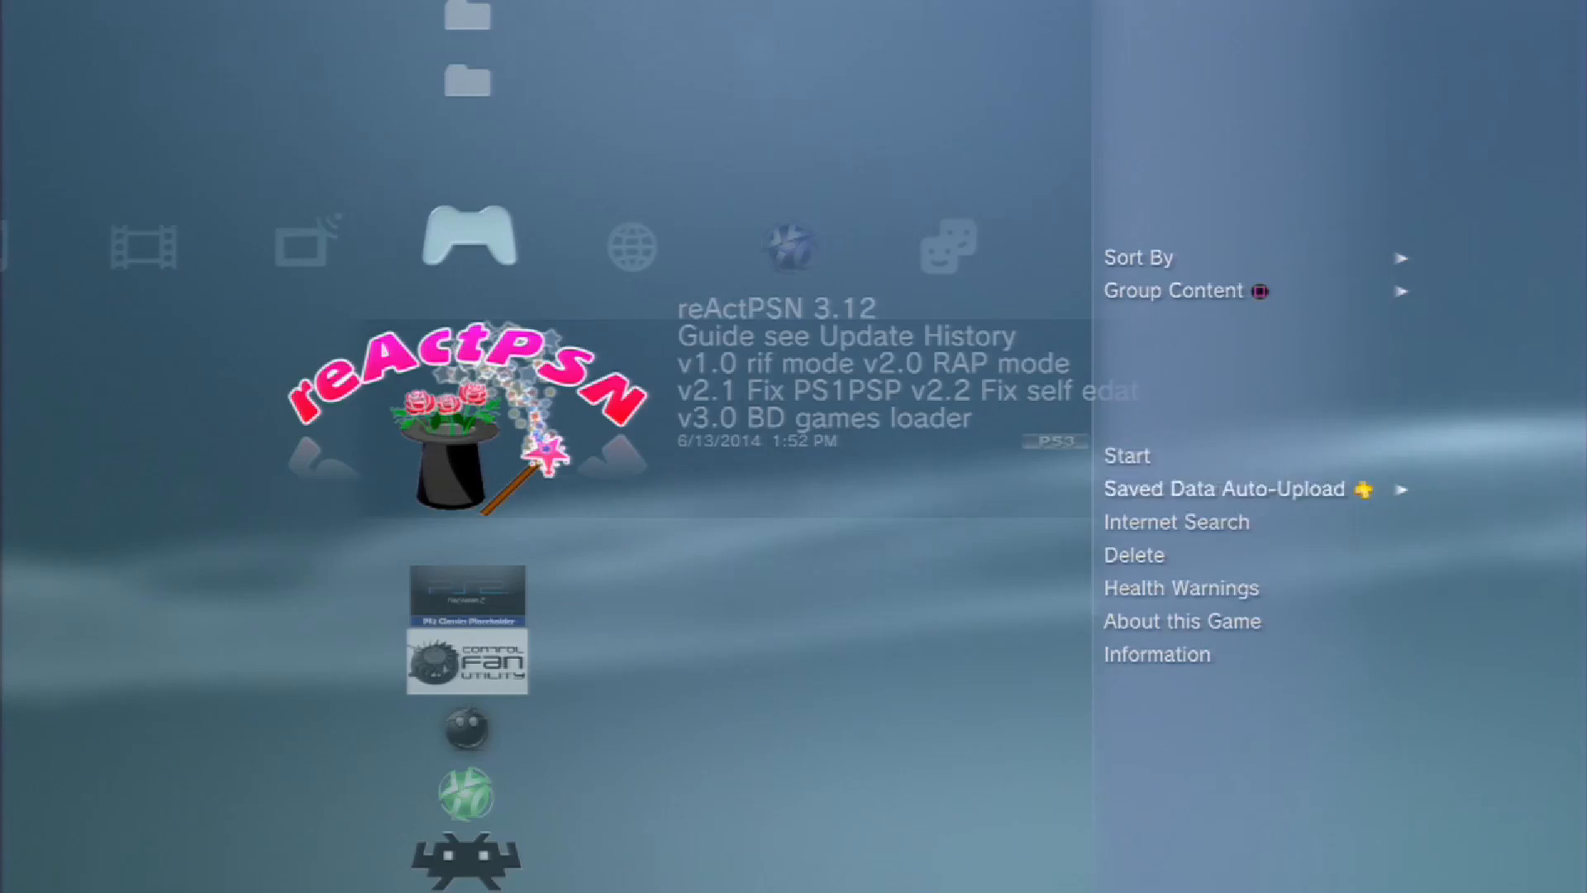
# - Delete the installed PS2 Classics Placeholder game from its options menu, confirming Yes
pyautogui.click(1132, 555)
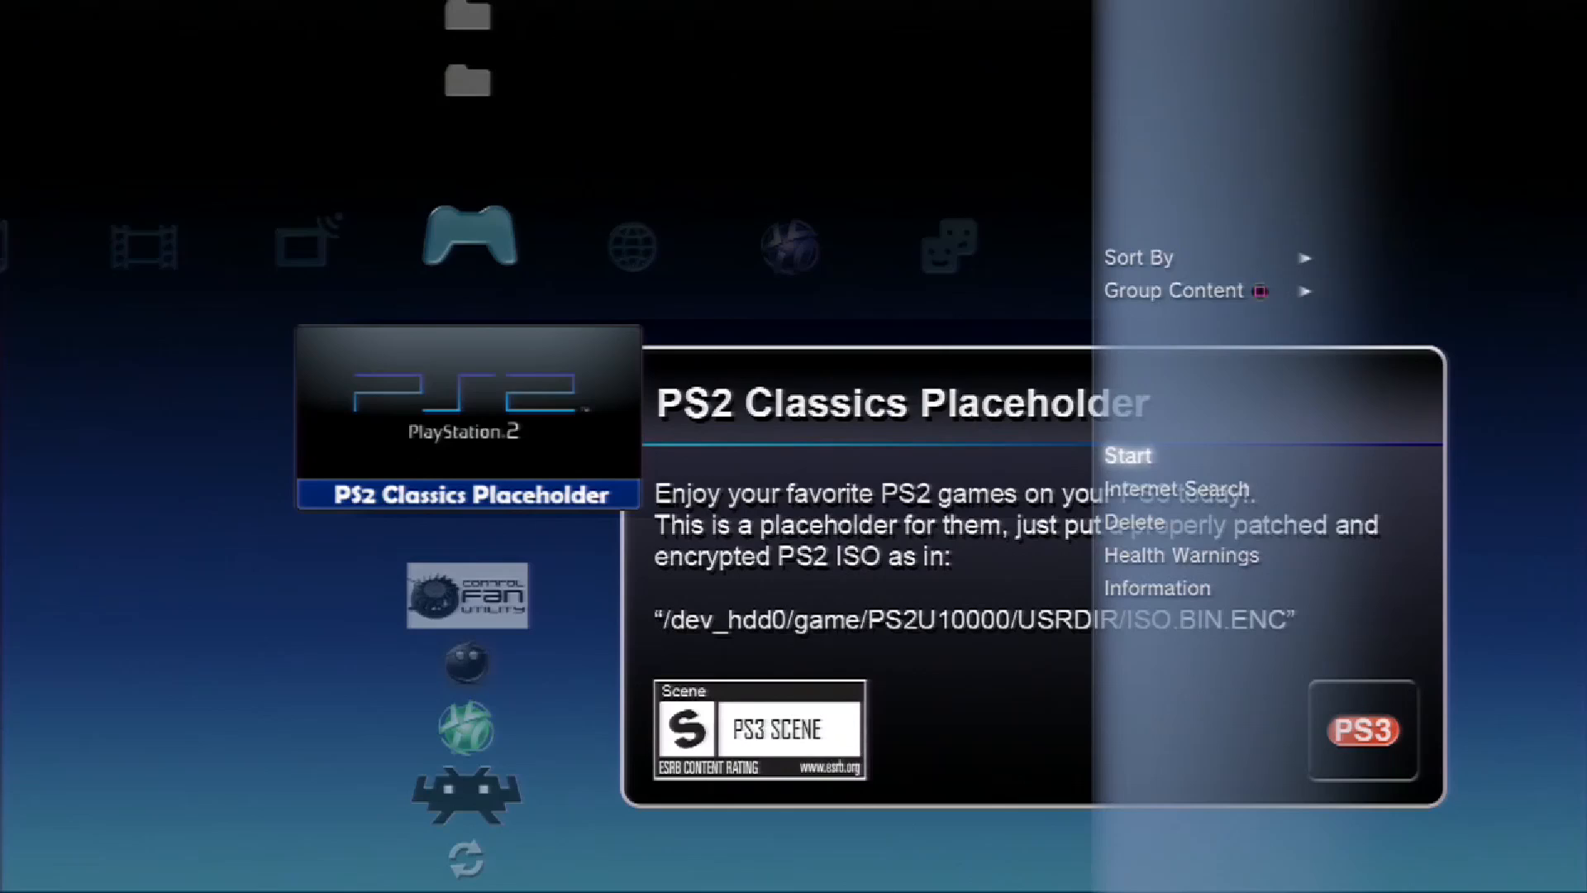
pyautogui.click(1133, 523)
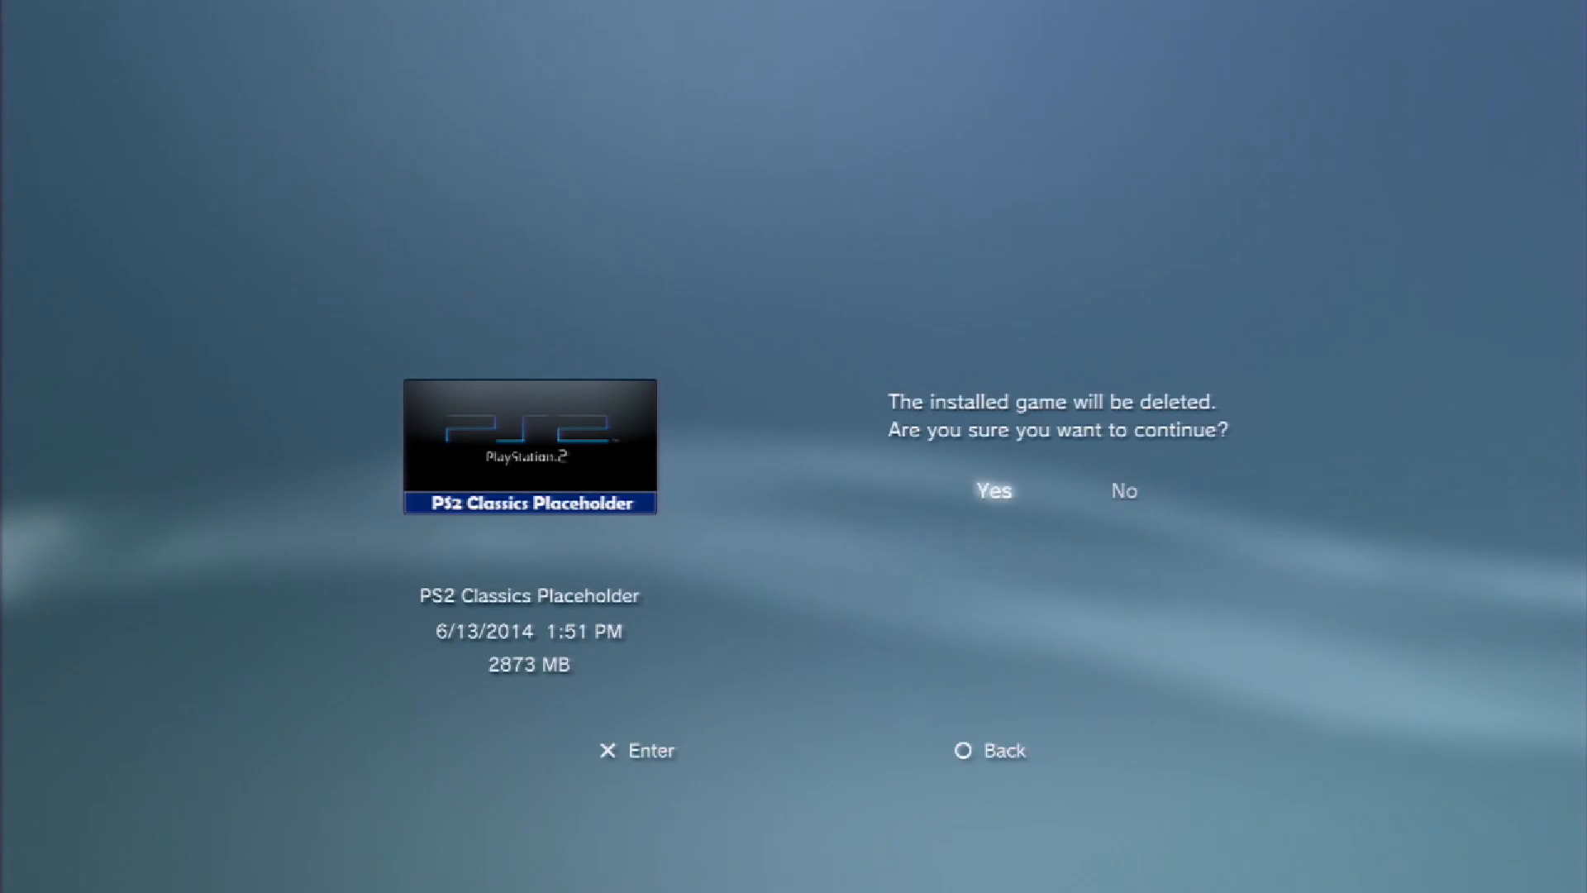
pyautogui.click(991, 491)
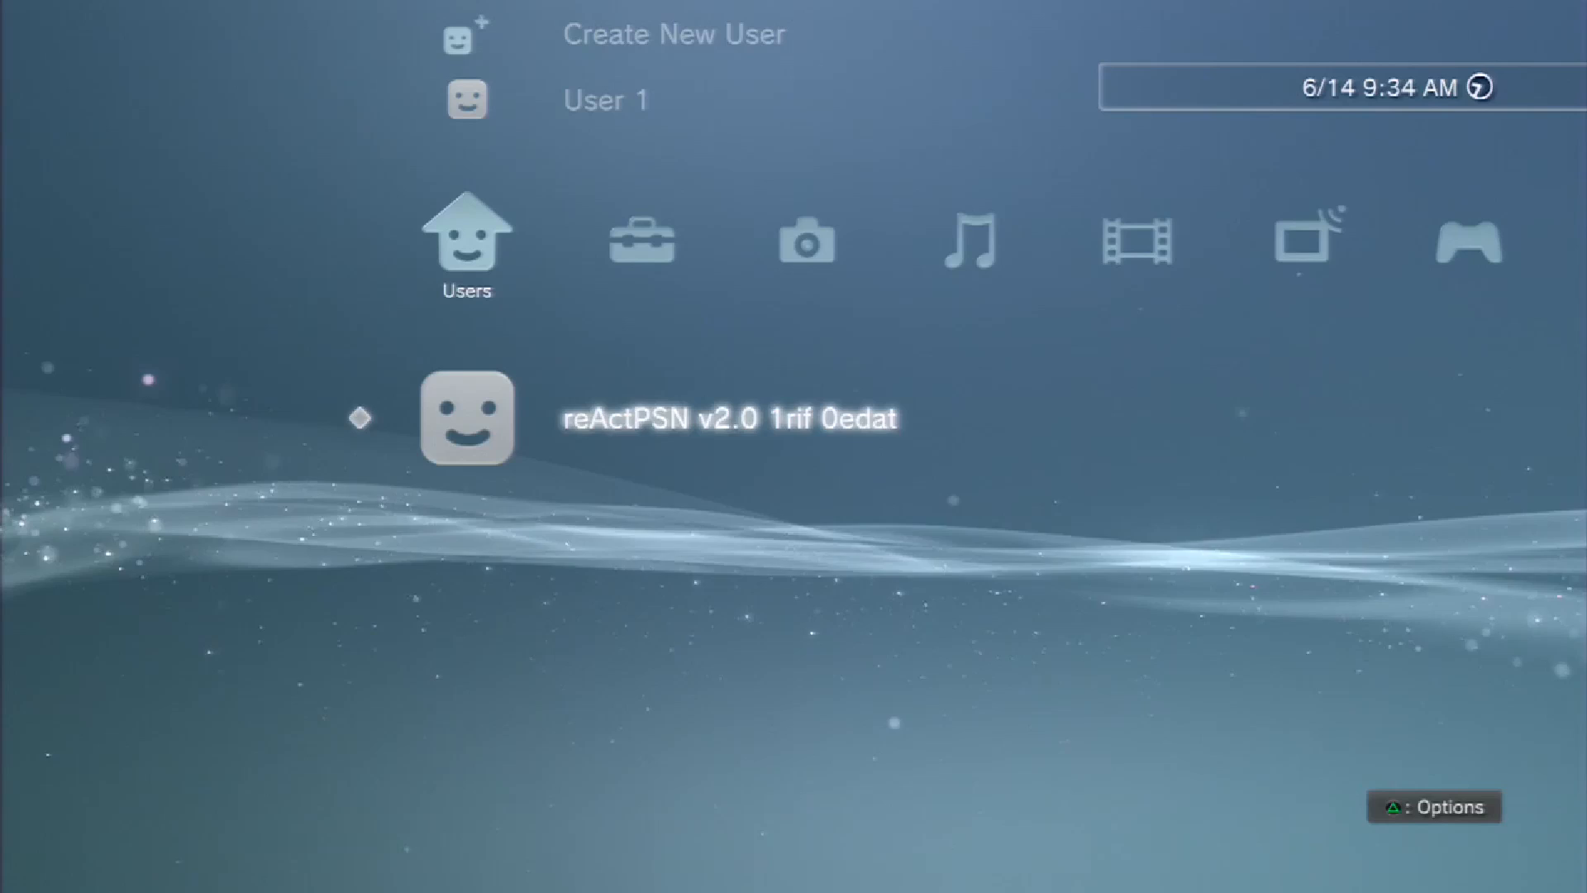
# - Go to Game > Install Package Files to list packages like PS2_Classics_Placeholder_R3.pkg
pyautogui.press('triangle')
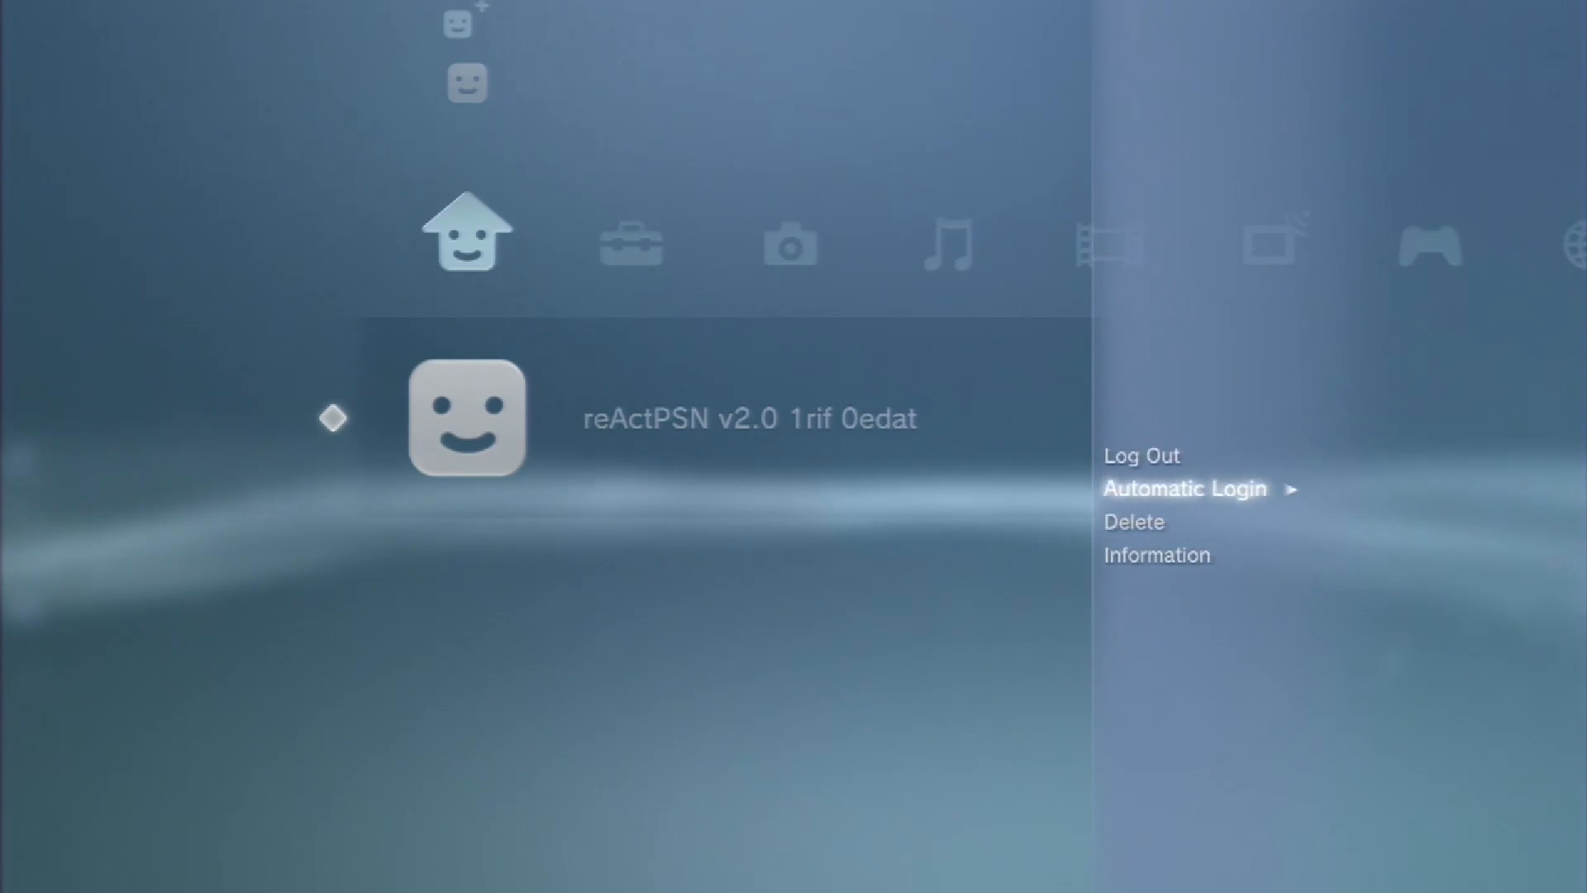
pyautogui.click(1133, 521)
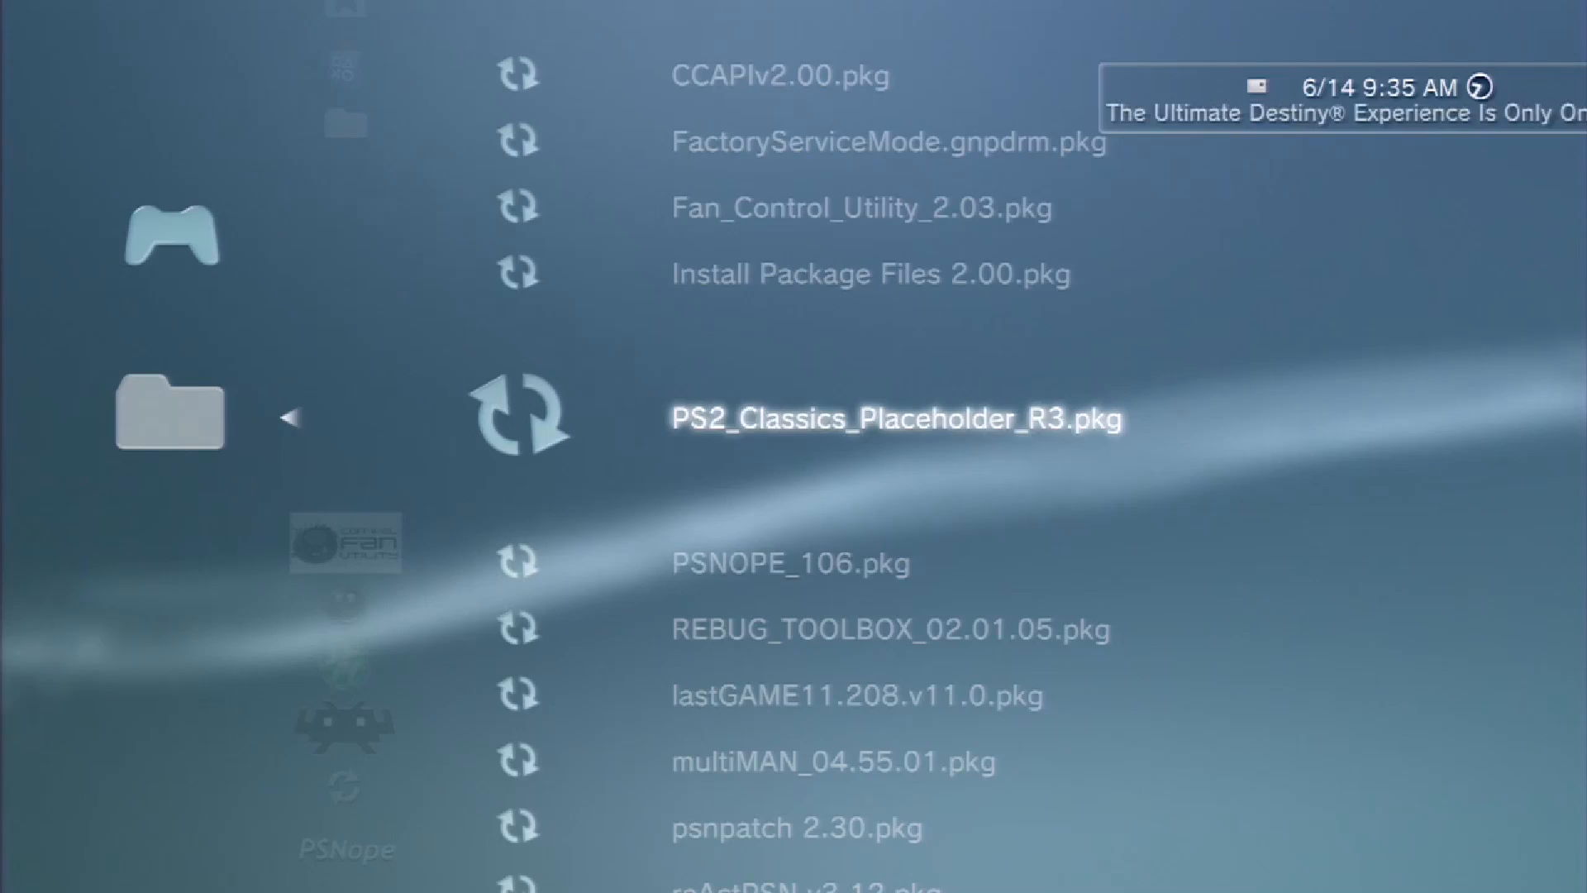
# - Install reActPSN v3.12.pkg from the USB drive and dismiss the Install completed screen
pyautogui.click(894, 418)
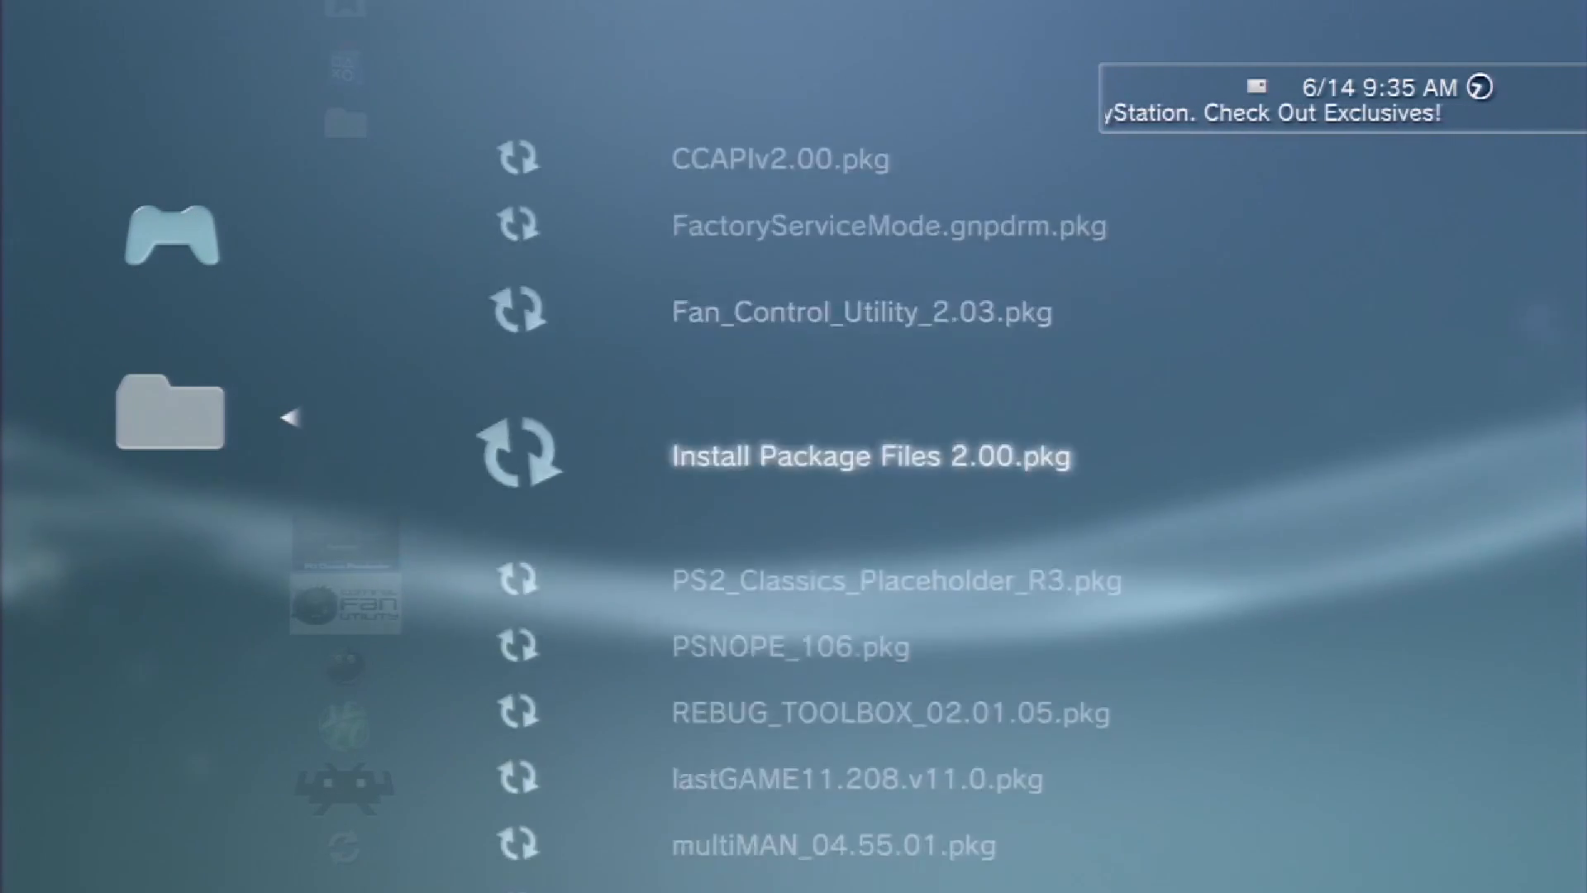
pyautogui.scroll(-3)
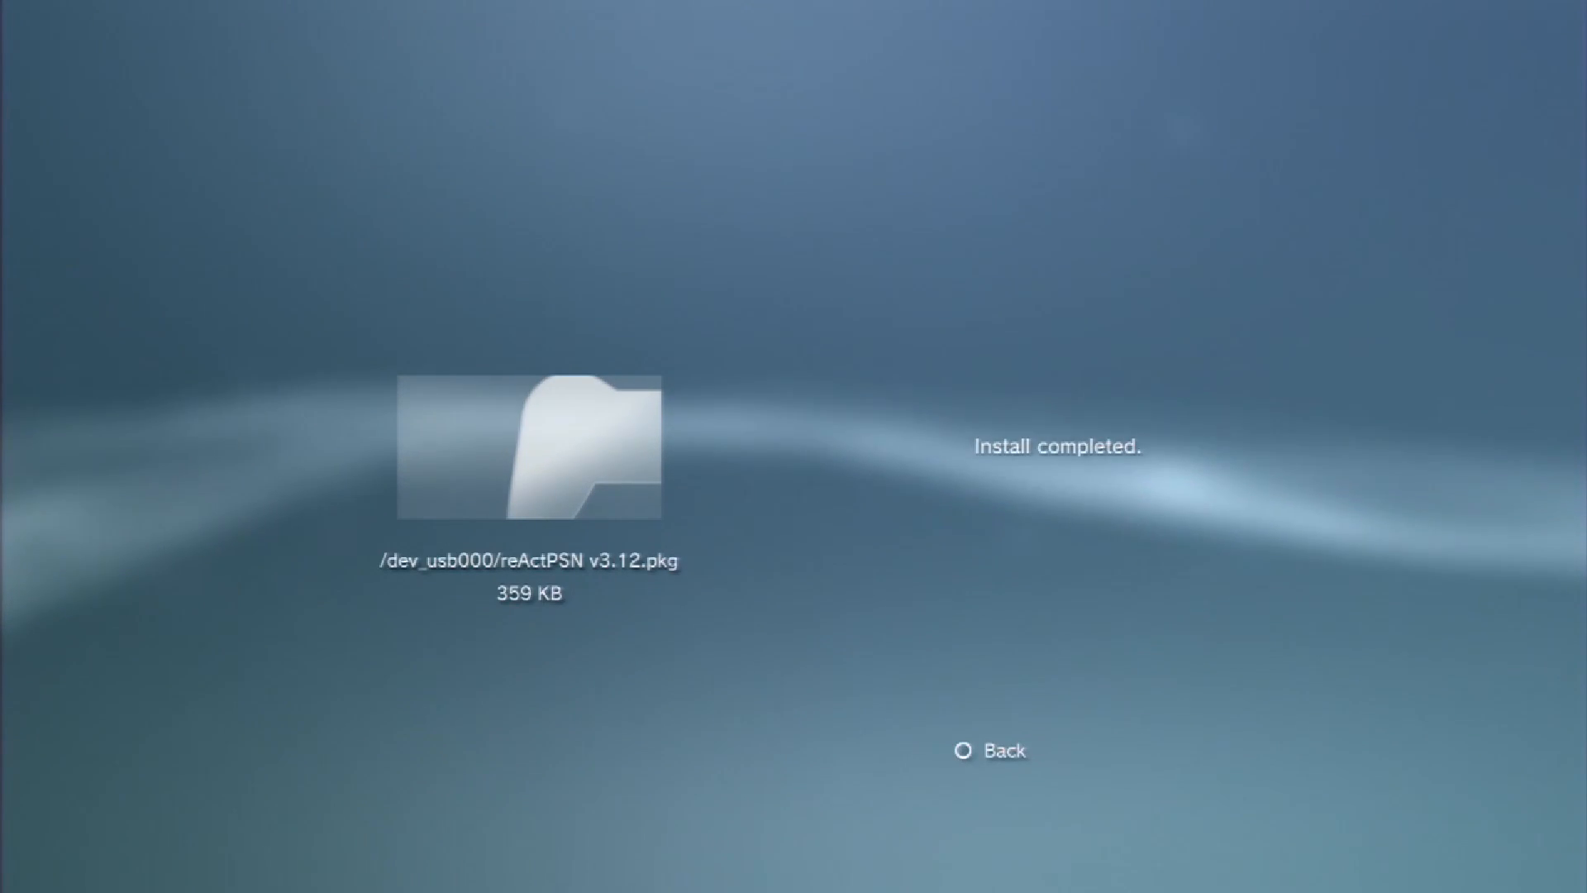
pyautogui.click(990, 750)
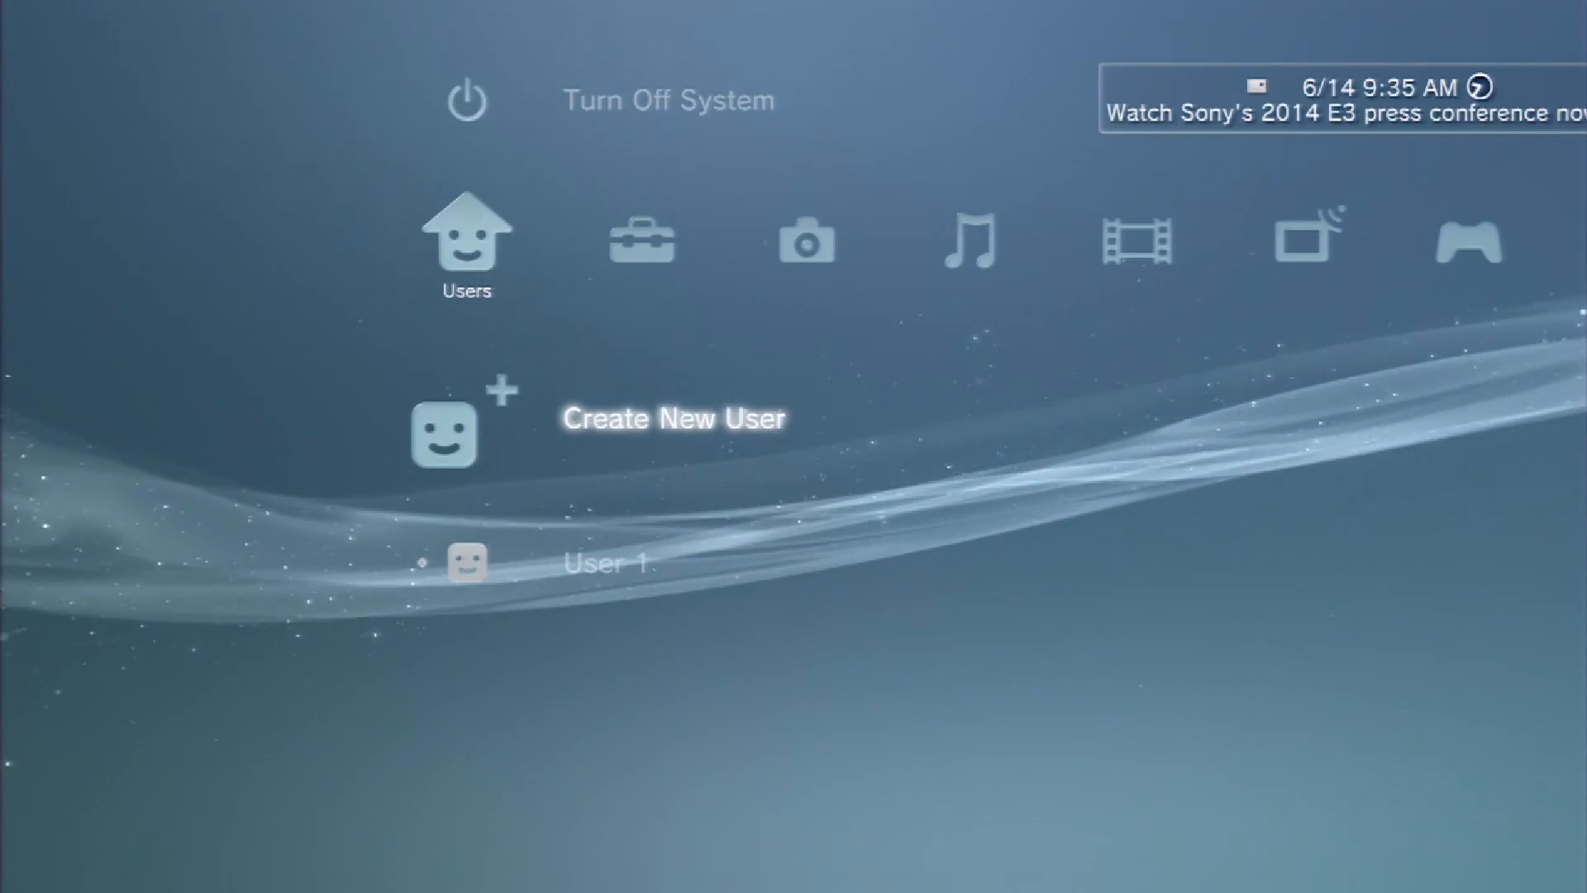
# - Enter the name 'aa' for a new user on the on-screen keyboard and confirm
pyautogui.click(673, 419)
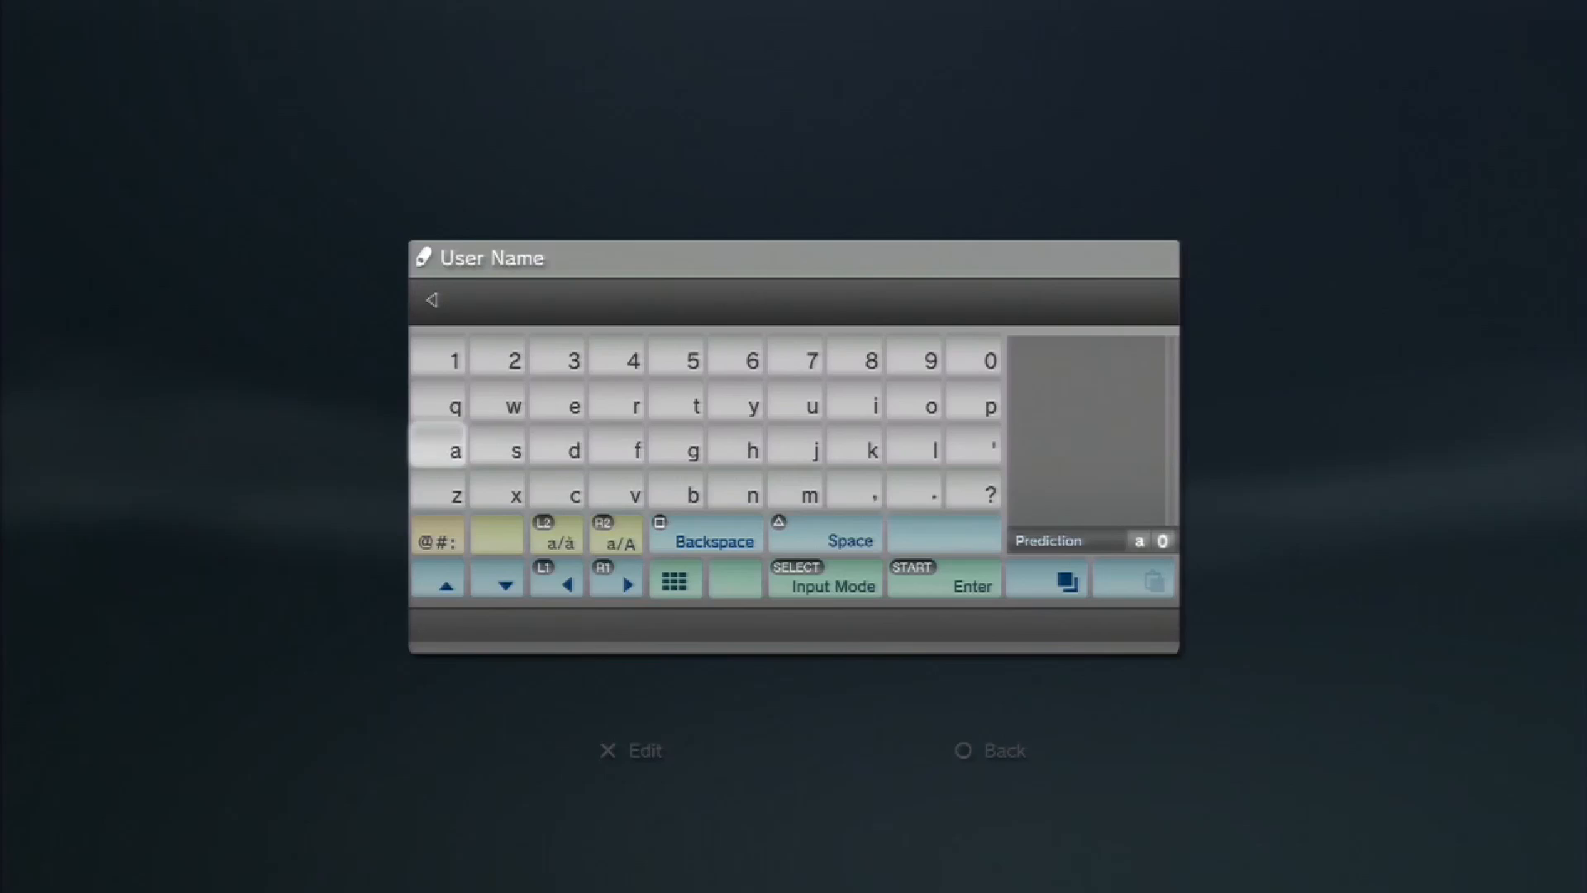
pyautogui.click(454, 447)
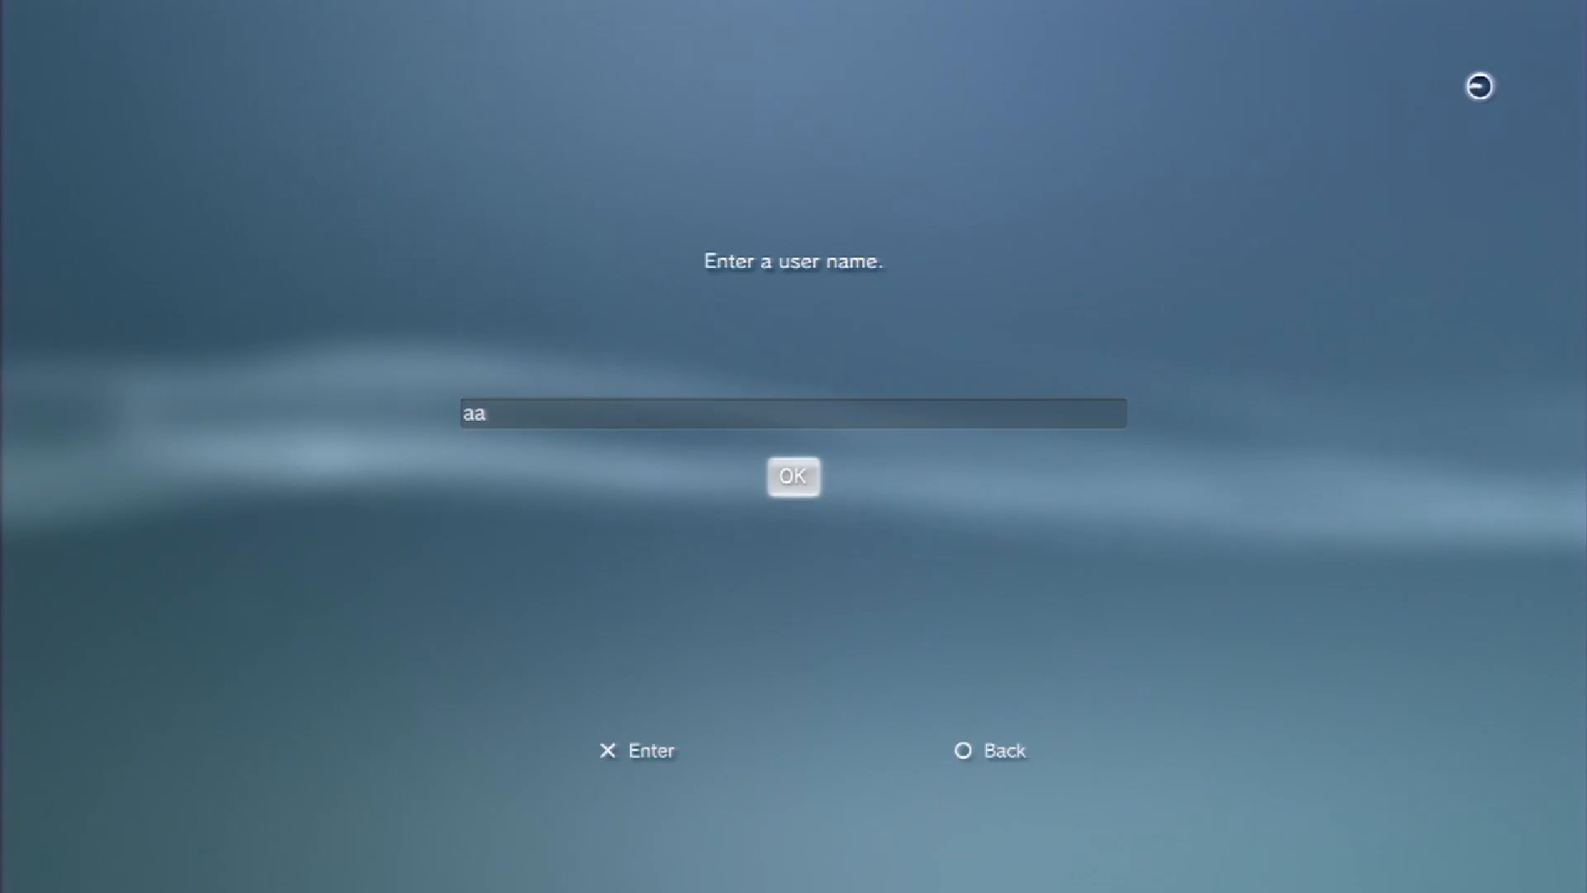
pyautogui.click(793, 476)
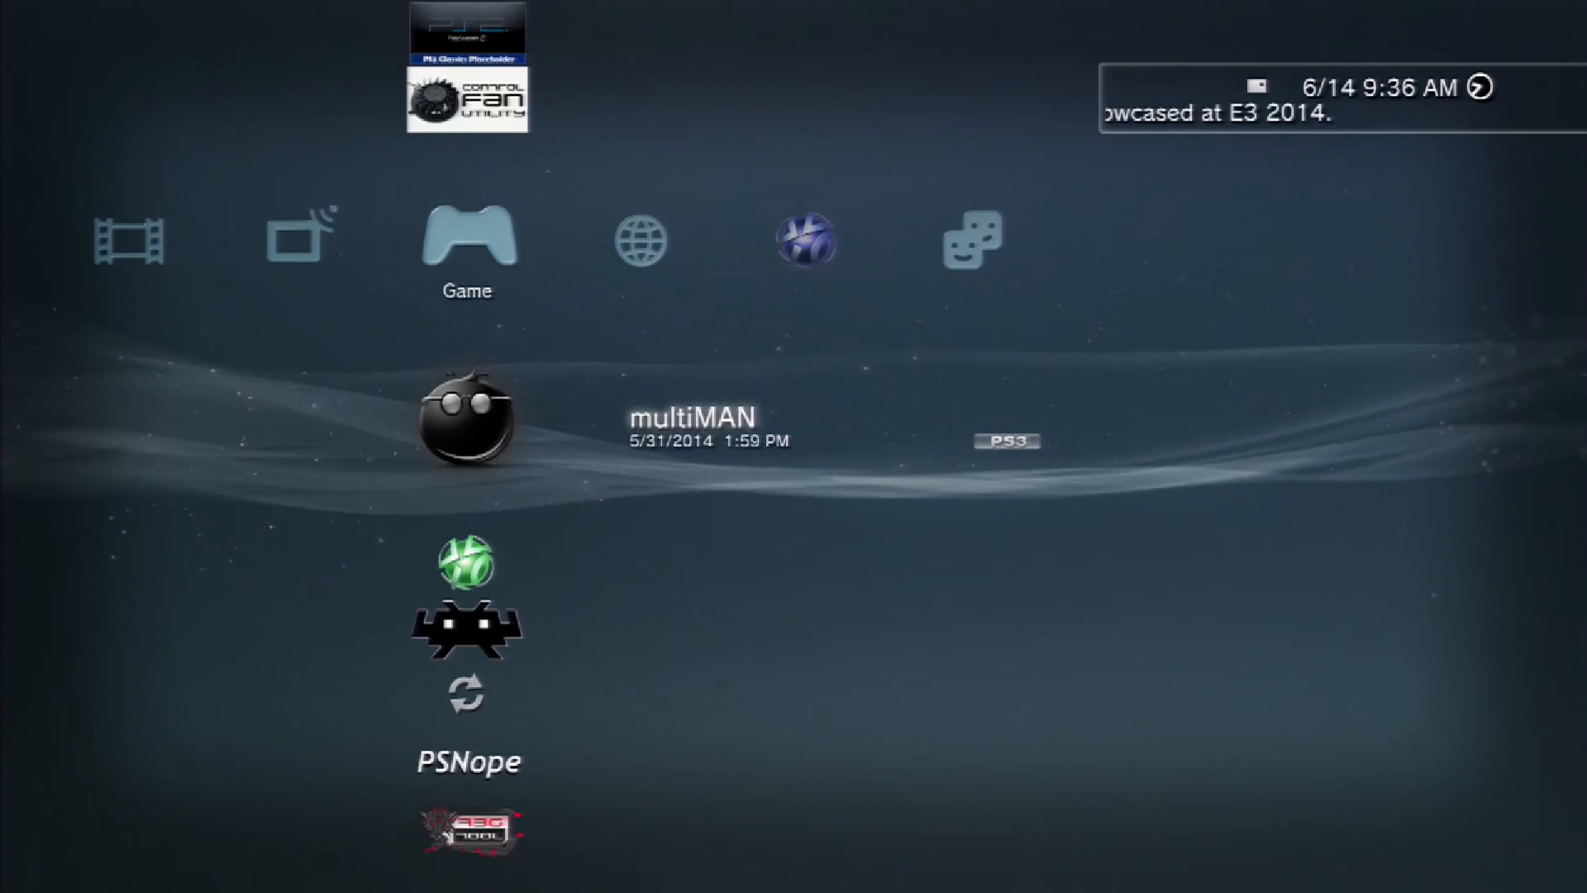
# - Launch multiMAN from the Game column to show its startup splash screen
pyautogui.click(466, 423)
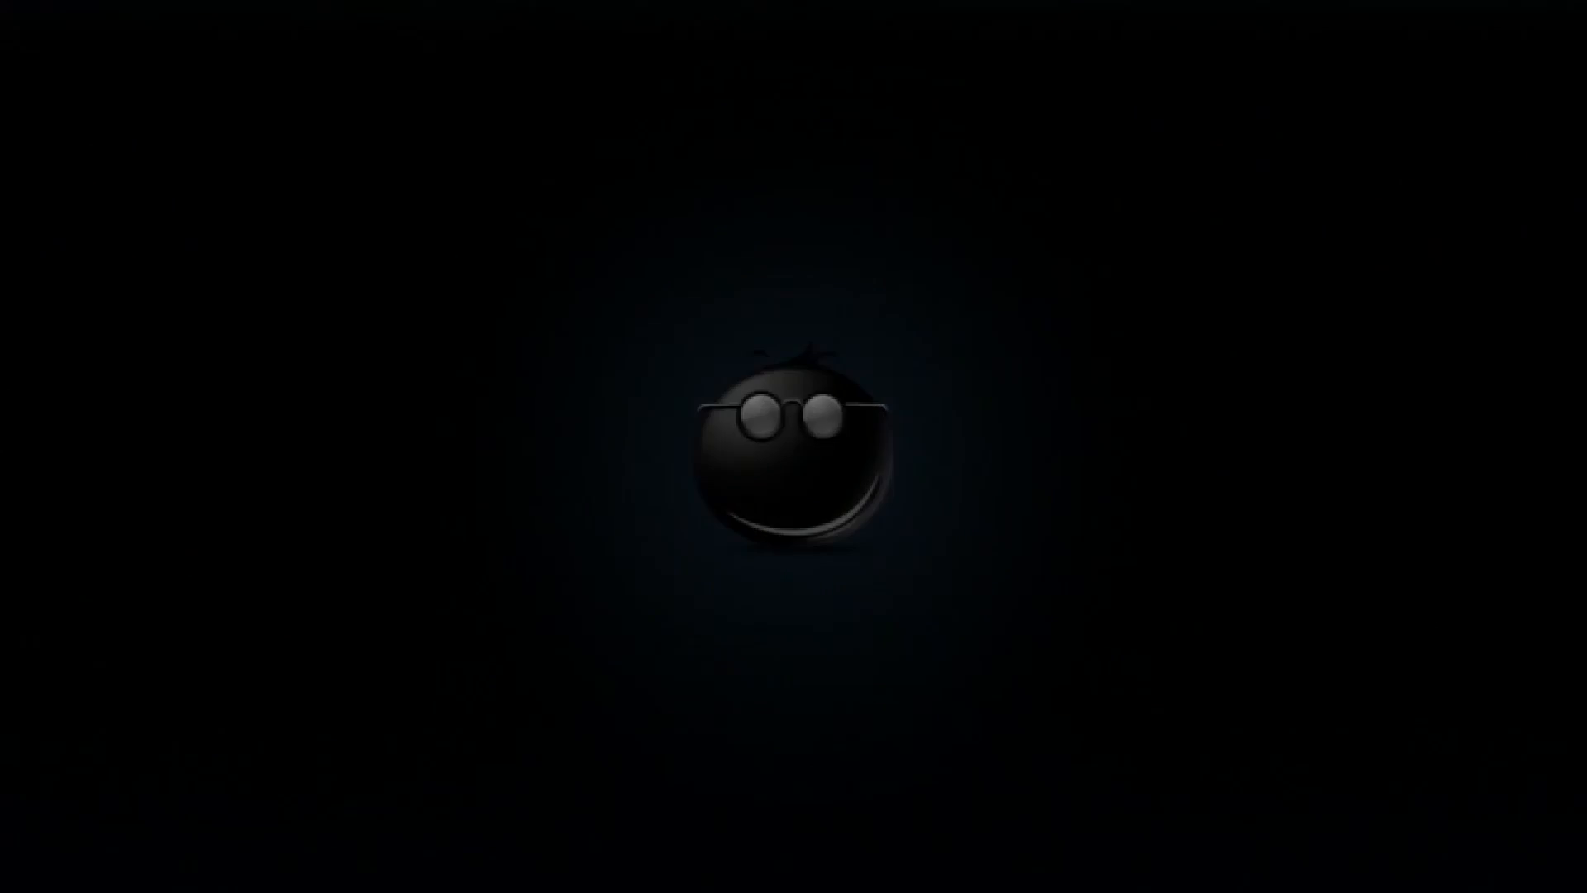